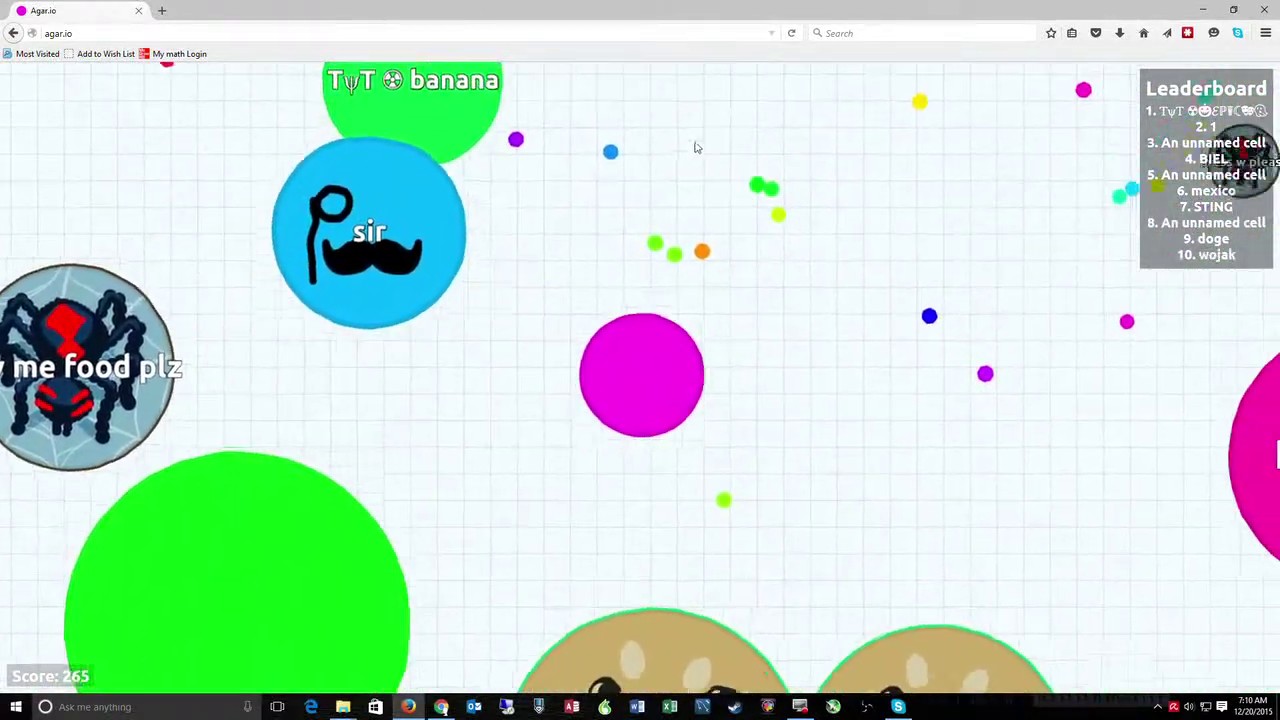
pyautogui.moveTo(936, 218)
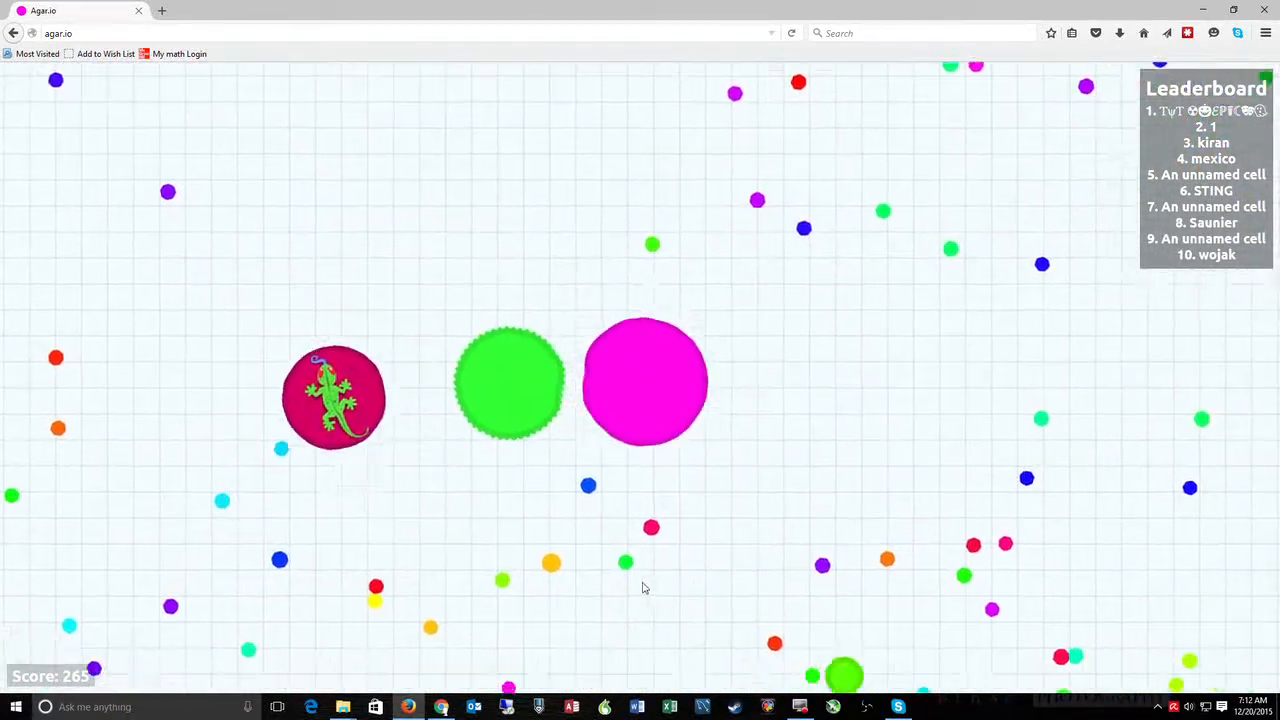
pyautogui.moveTo(960, 452)
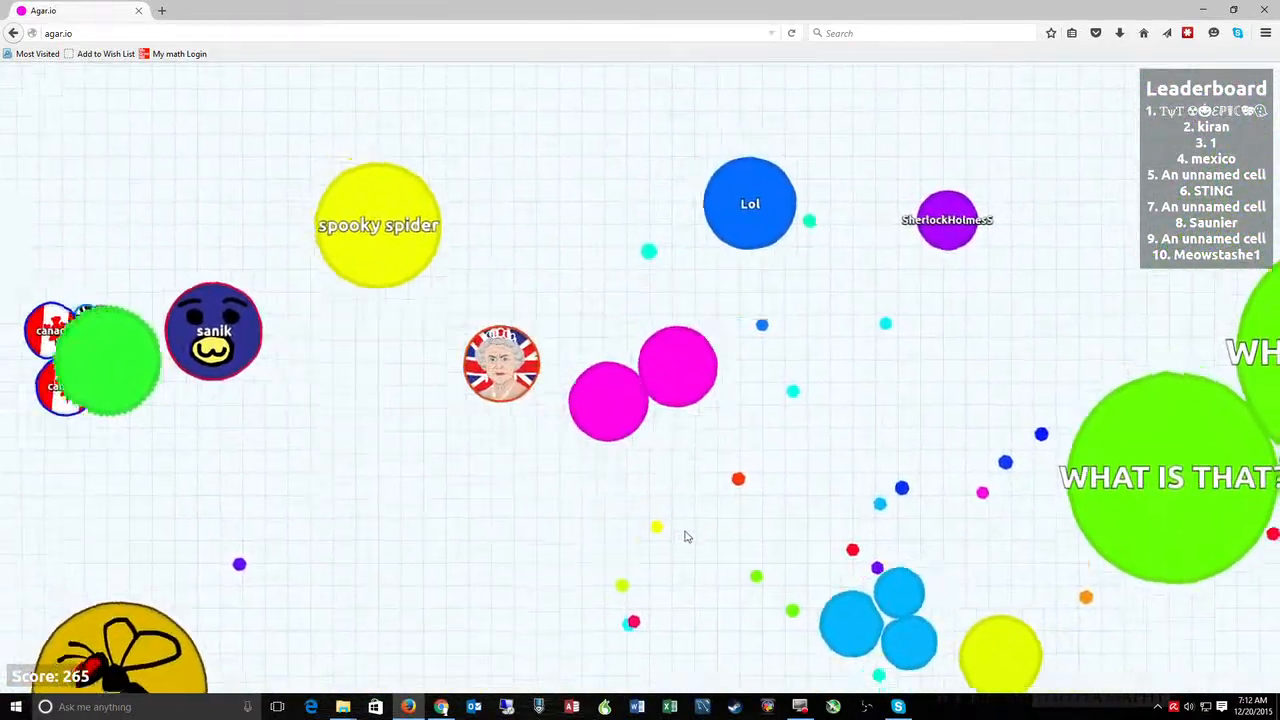
pyautogui.moveTo(738, 452)
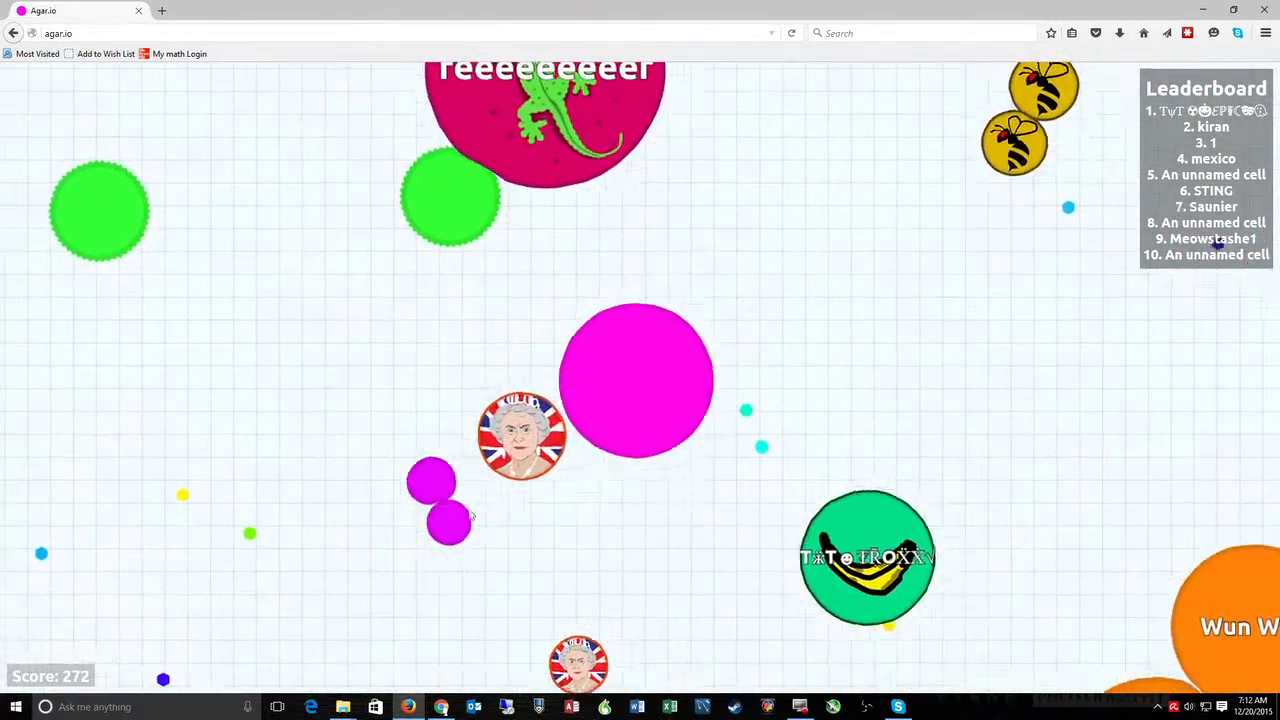
pyautogui.moveTo(490, 552)
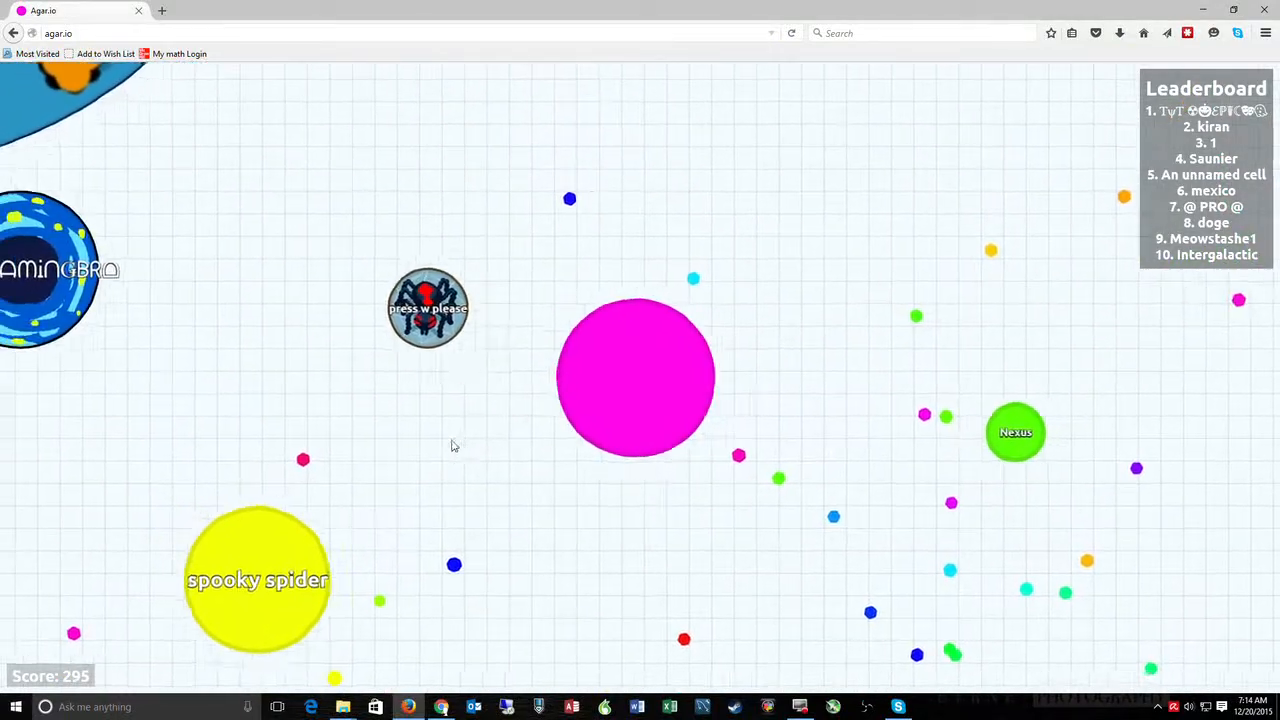
pyautogui.moveTo(624, 470)
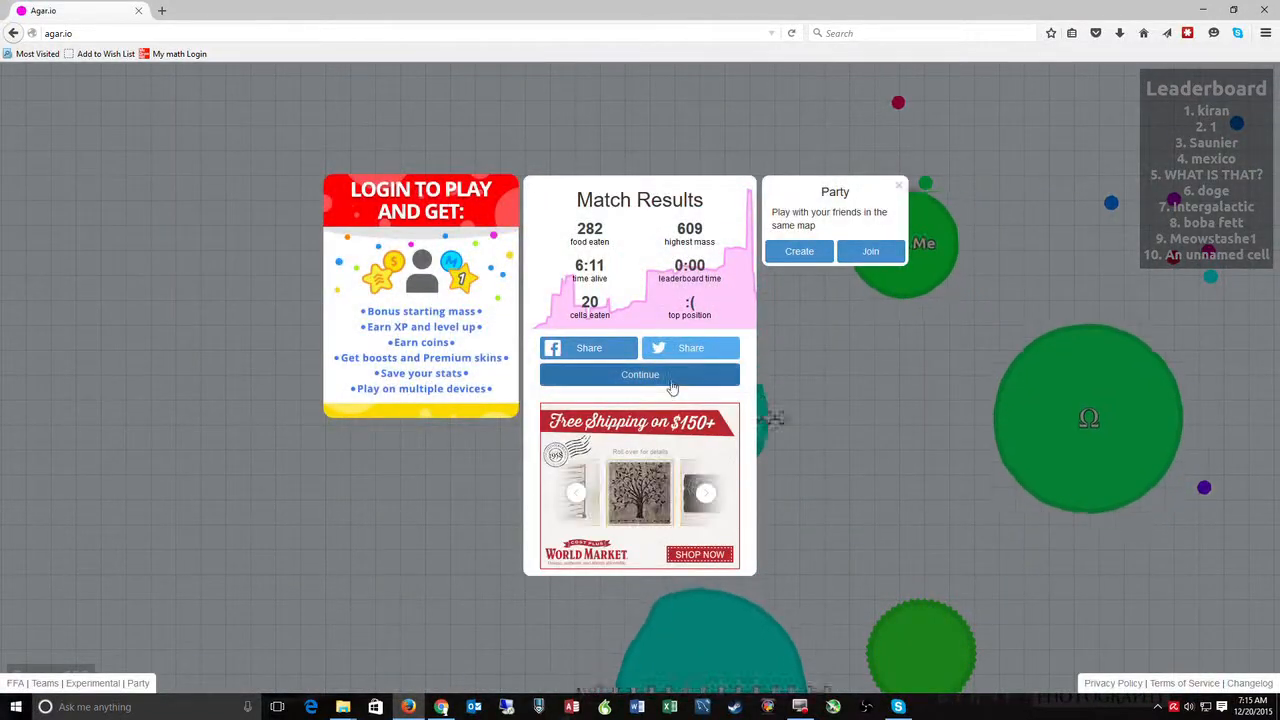
# Step: Continue past the Match Results panel back to the start menu
pyautogui.click(640, 376)
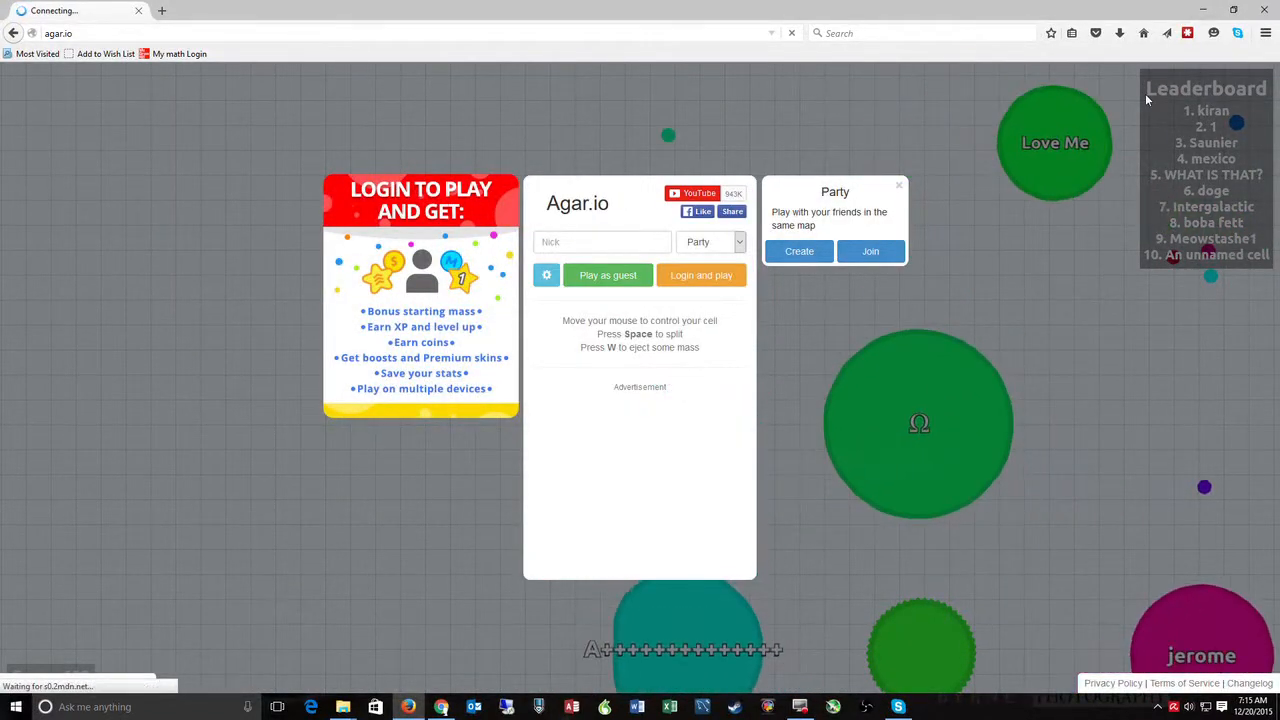